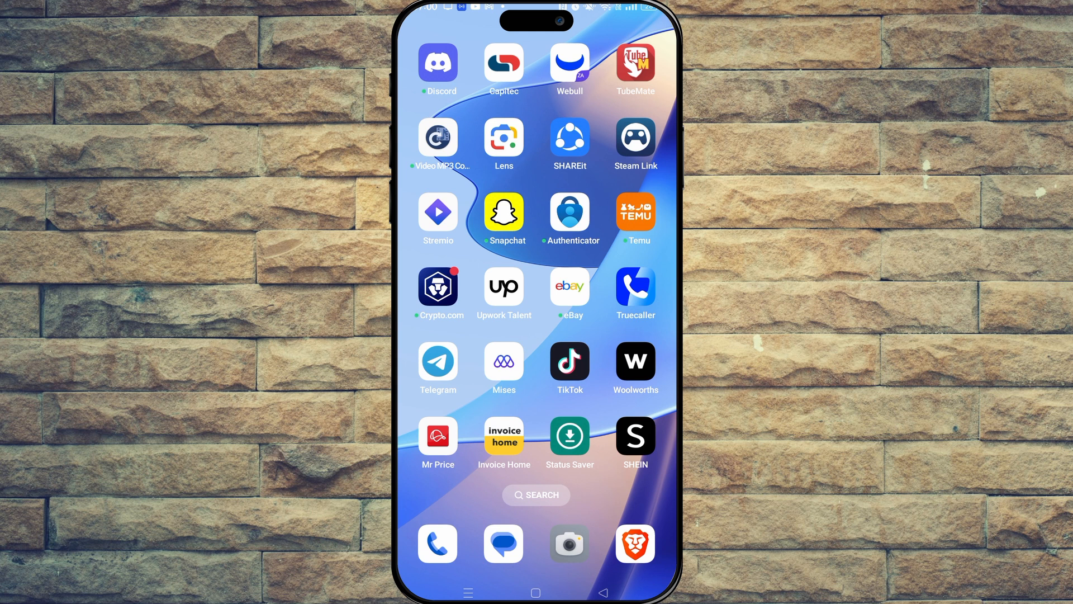
Step: Uninstall the Secure Folder app and confirm removal of its data
{"action": "scroll", "scroll_direction": "left", "scroll_amount": 3}
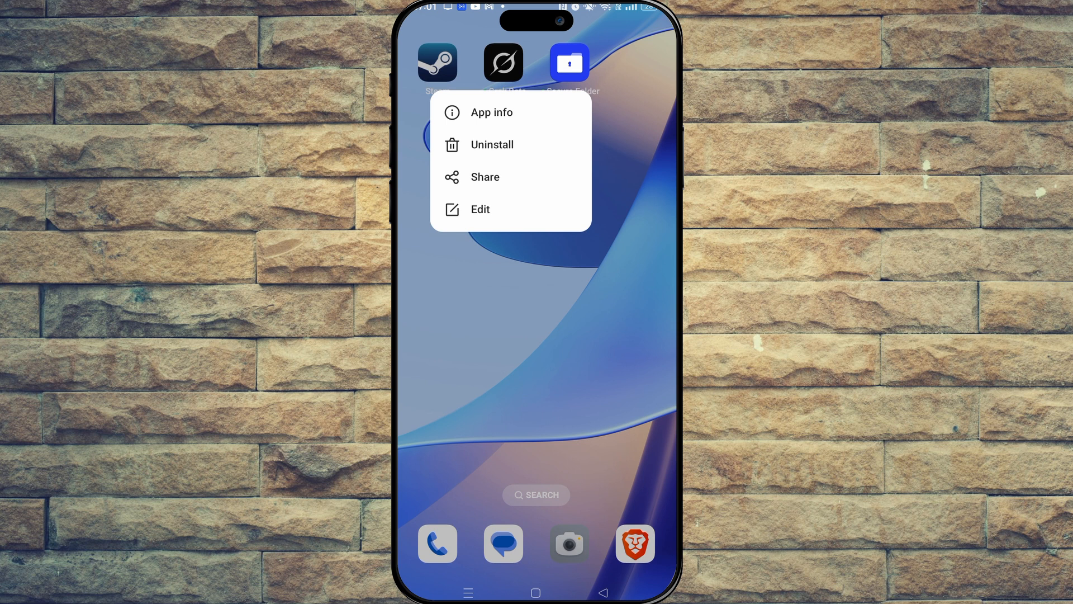
{"action": "left_click", "coordinate": [491, 144]}
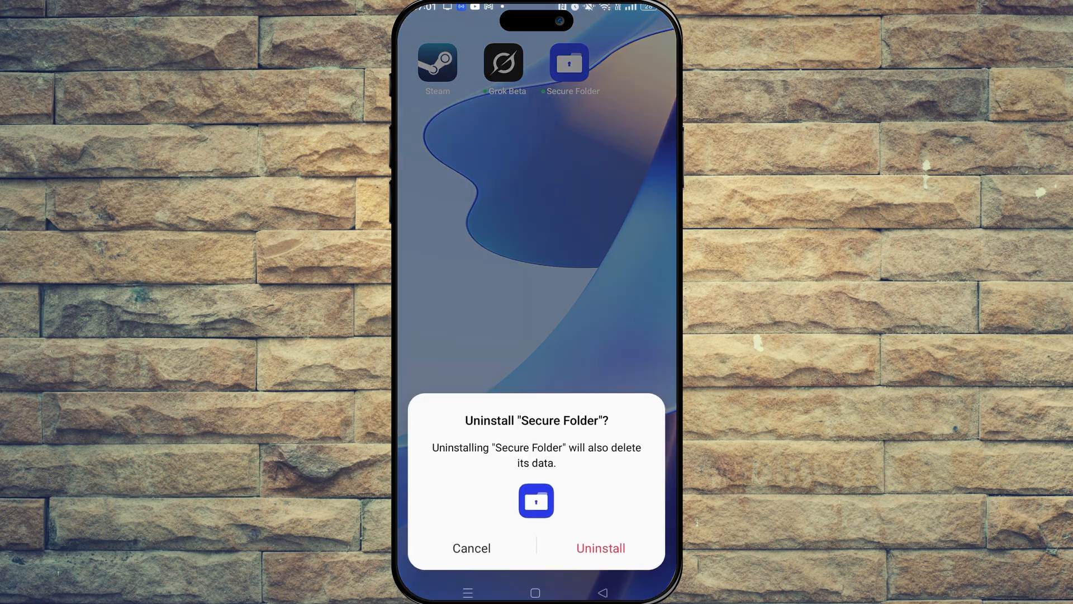
{"action": "left_click", "coordinate": [600, 548]}
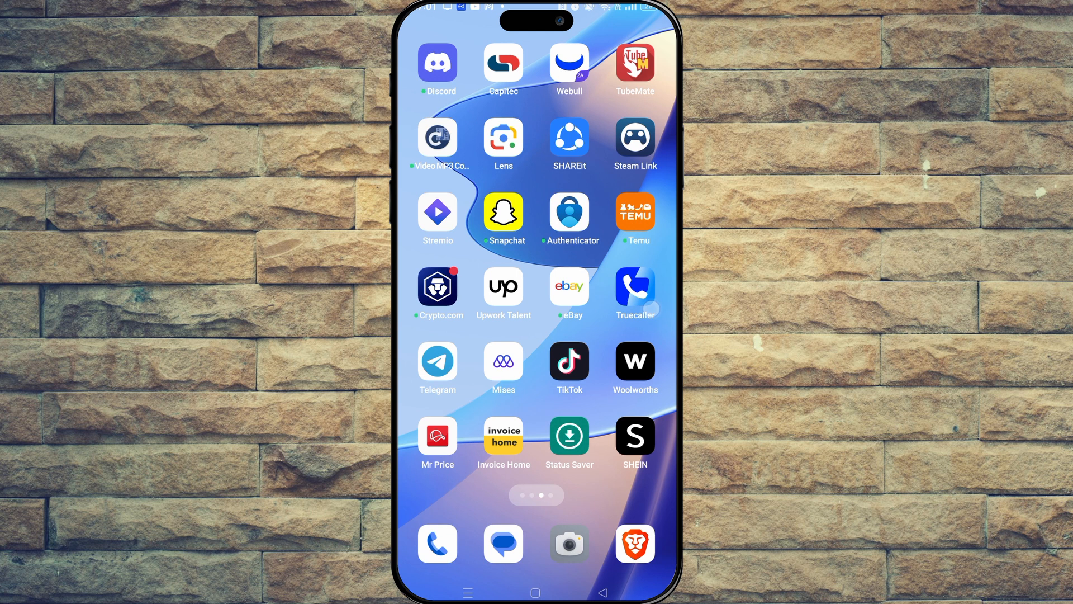
Step: Swipe to the home screen page holding Clock, Weather, Settings and Facebook
{"action": "scroll", "scroll_direction": "left", "scroll_amount": 3}
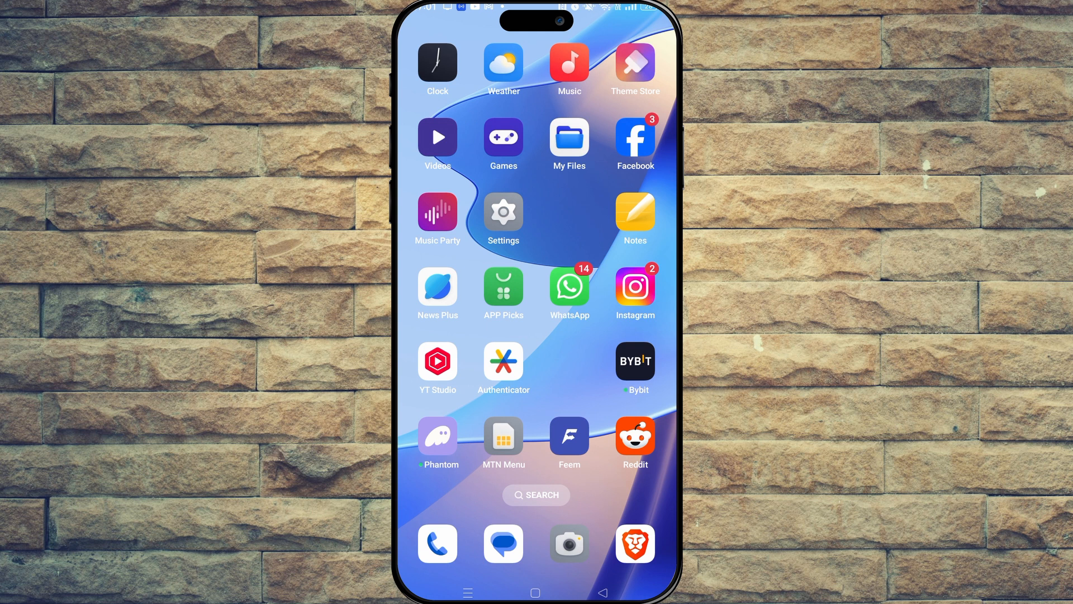
{"action": "scroll", "scroll_direction": "down", "scroll_amount": 3}
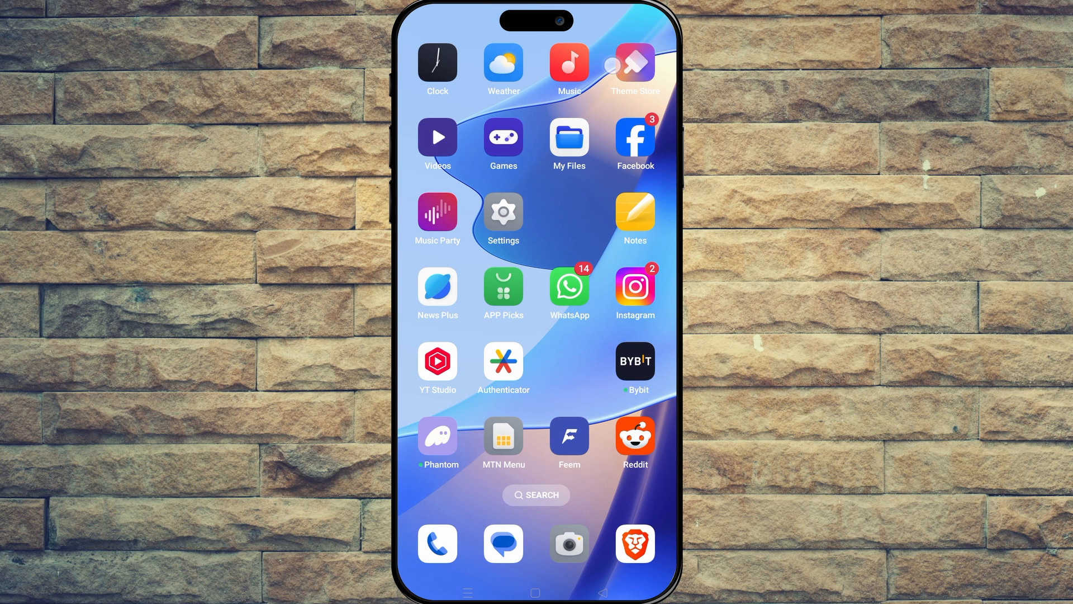
Step: Launch Settings and scroll down its main list toward Special features and Additional Settings
{"action": "left_click", "coordinate": [503, 212]}
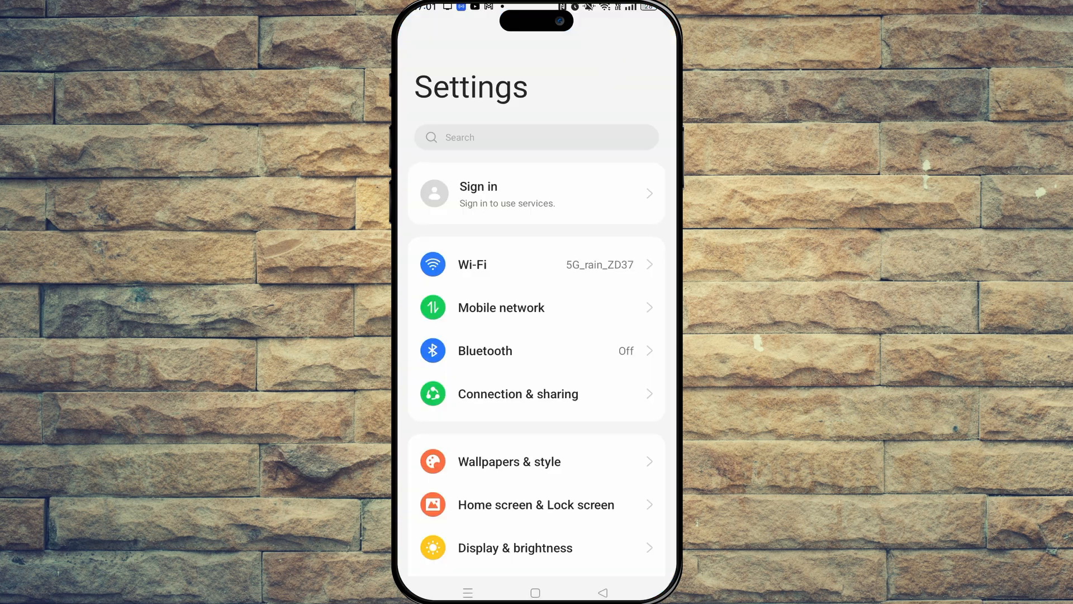
{"action": "scroll", "scroll_direction": "down", "scroll_amount": 3}
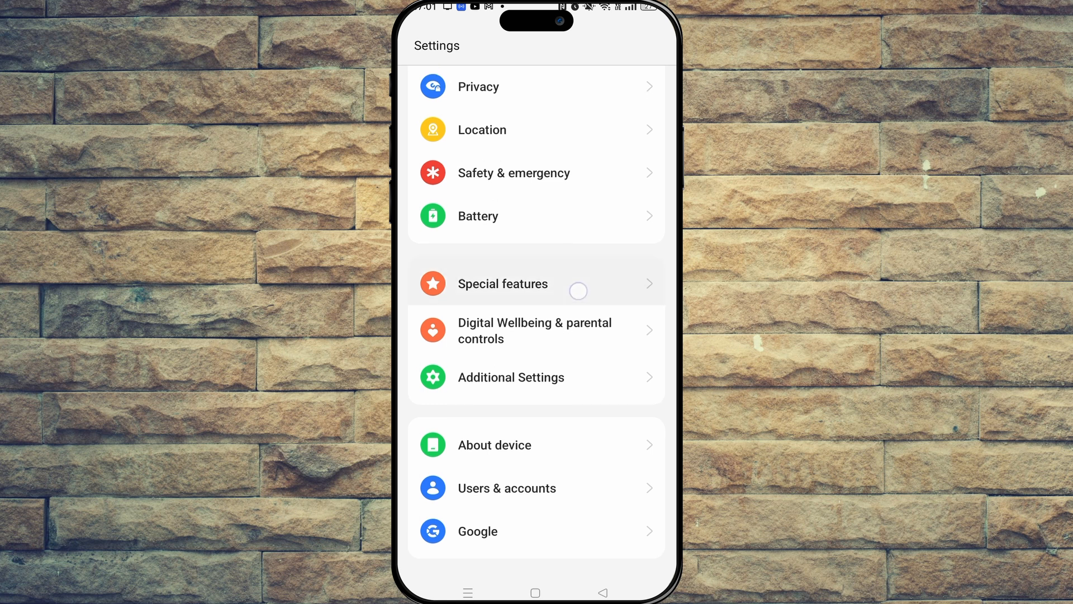
{"action": "scroll", "scroll_direction": "down", "scroll_amount": 3}
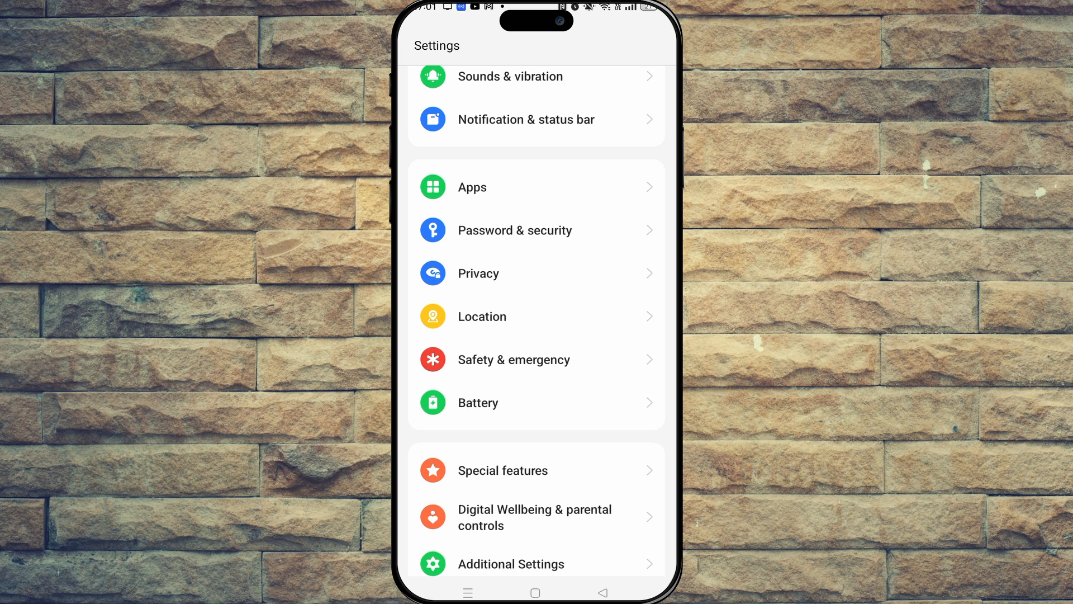
{"action": "scroll", "scroll_direction": "down", "scroll_amount": 3}
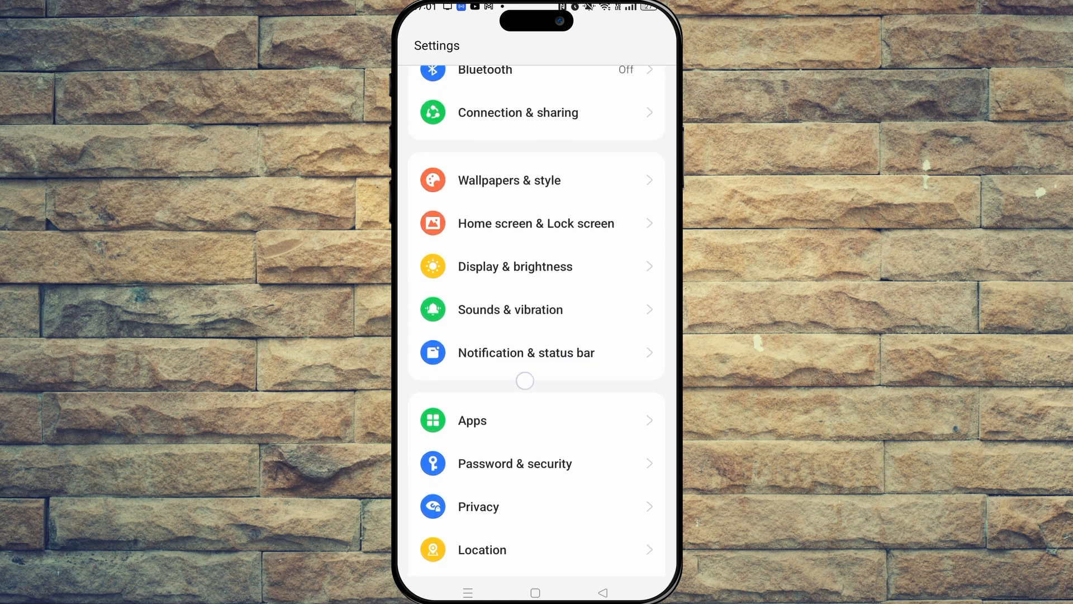
{"action": "scroll", "scroll_direction": "down", "scroll_amount": 3}
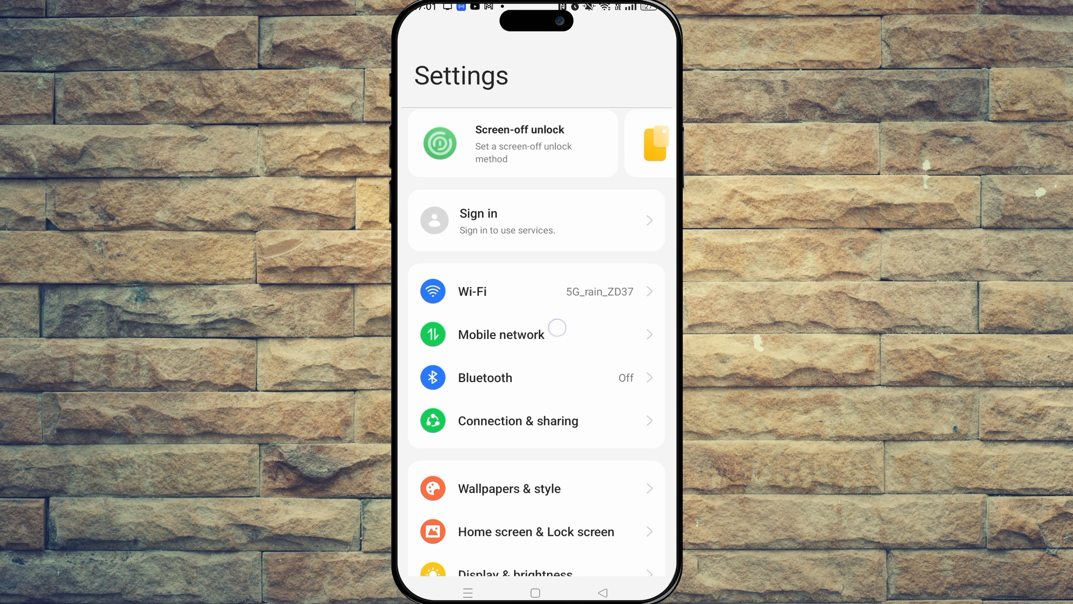
{"action": "scroll", "scroll_direction": "down", "scroll_amount": 3}
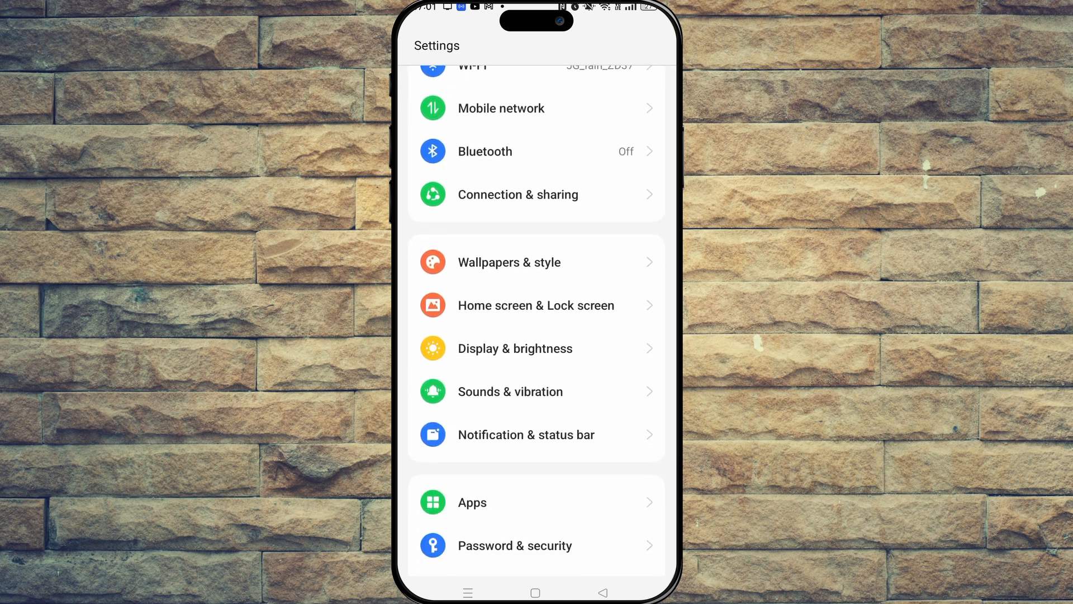
{"action": "scroll", "scroll_direction": "down", "scroll_amount": 3}
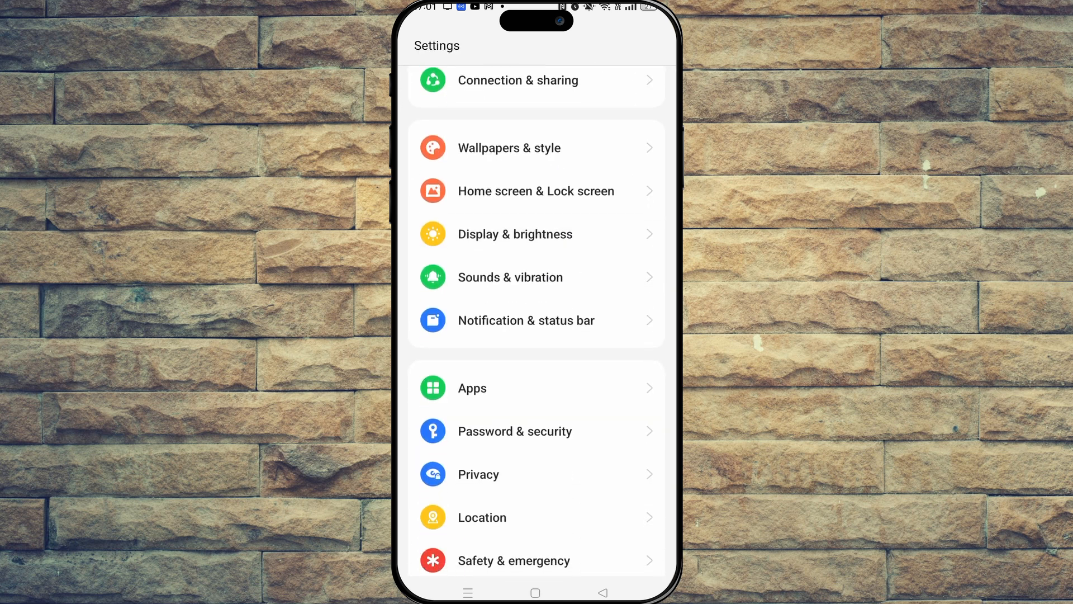